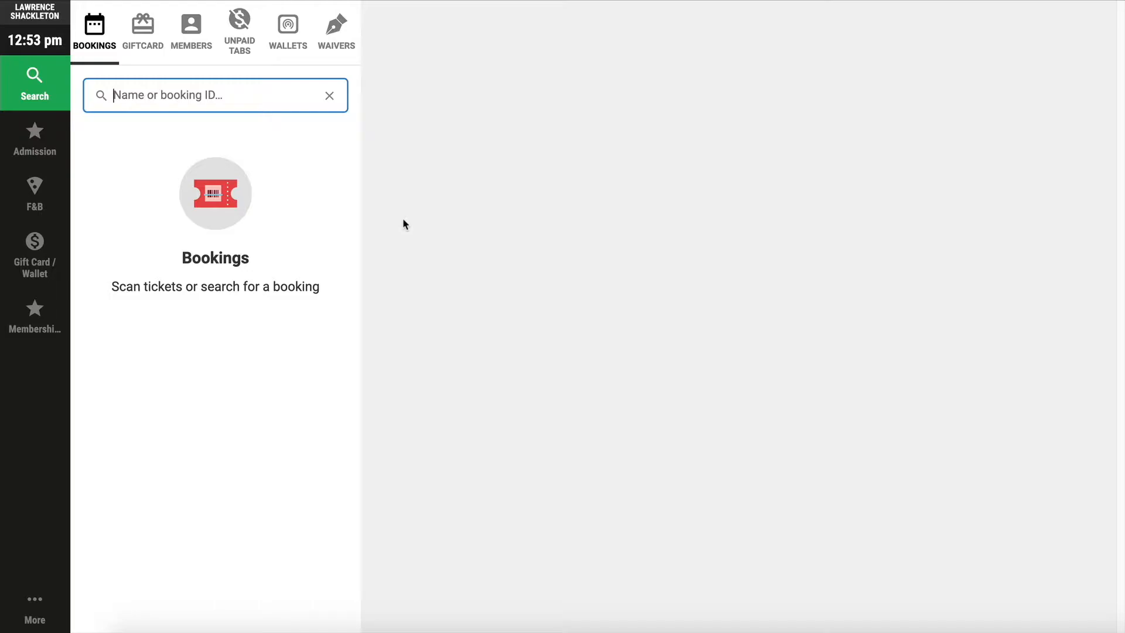
pyautogui.moveTo(384, 220)
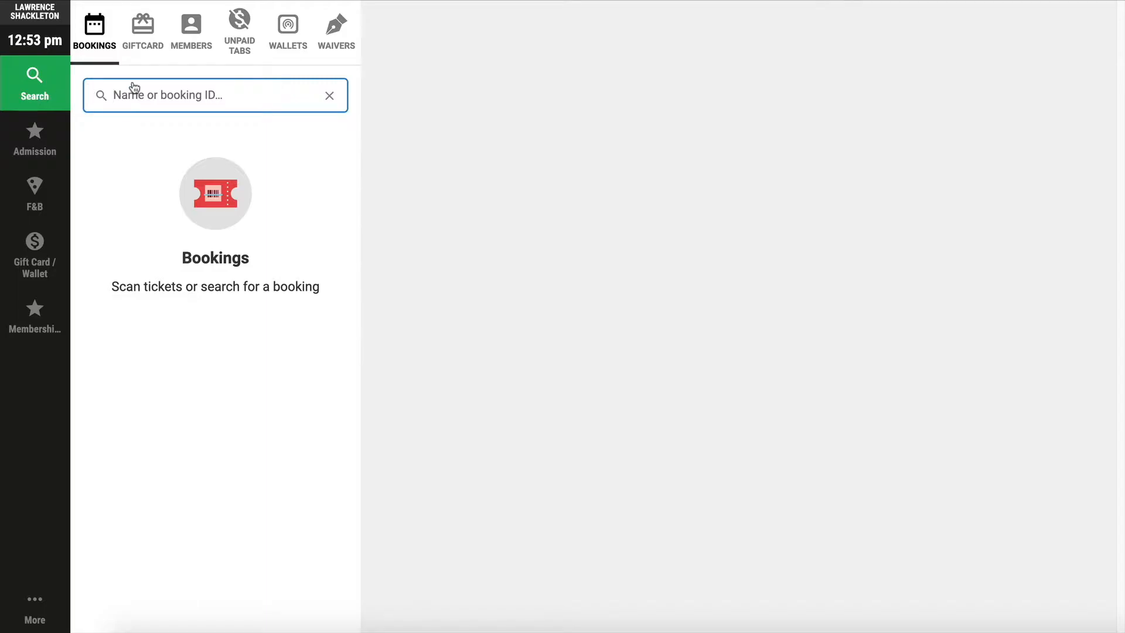
pyautogui.moveTo(139, 104)
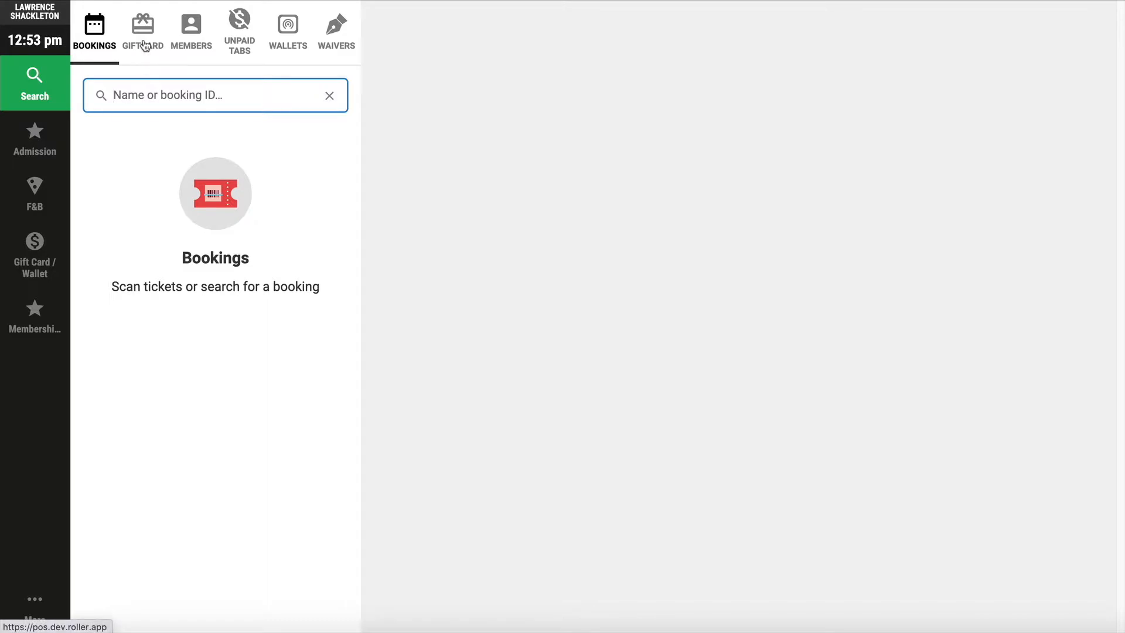
# - View the Giftcard, Members, Unpaid Tabs, Wallets and Waivers searches, then open the Admission screen
pyautogui.click(142, 29)
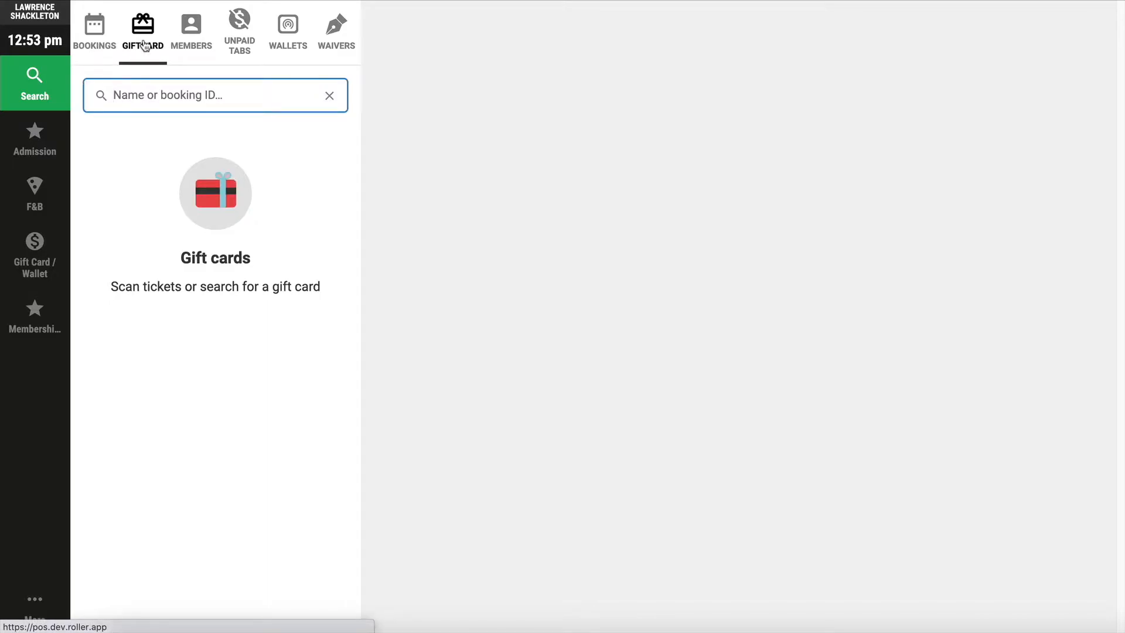
pyautogui.moveTo(177, 42)
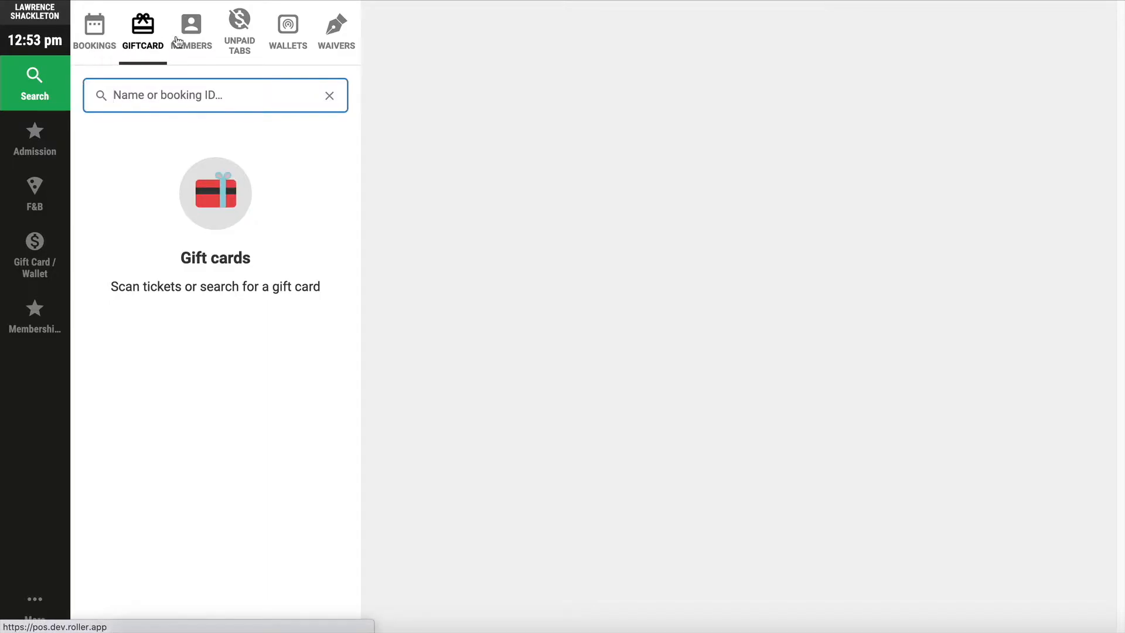
pyautogui.click(190, 28)
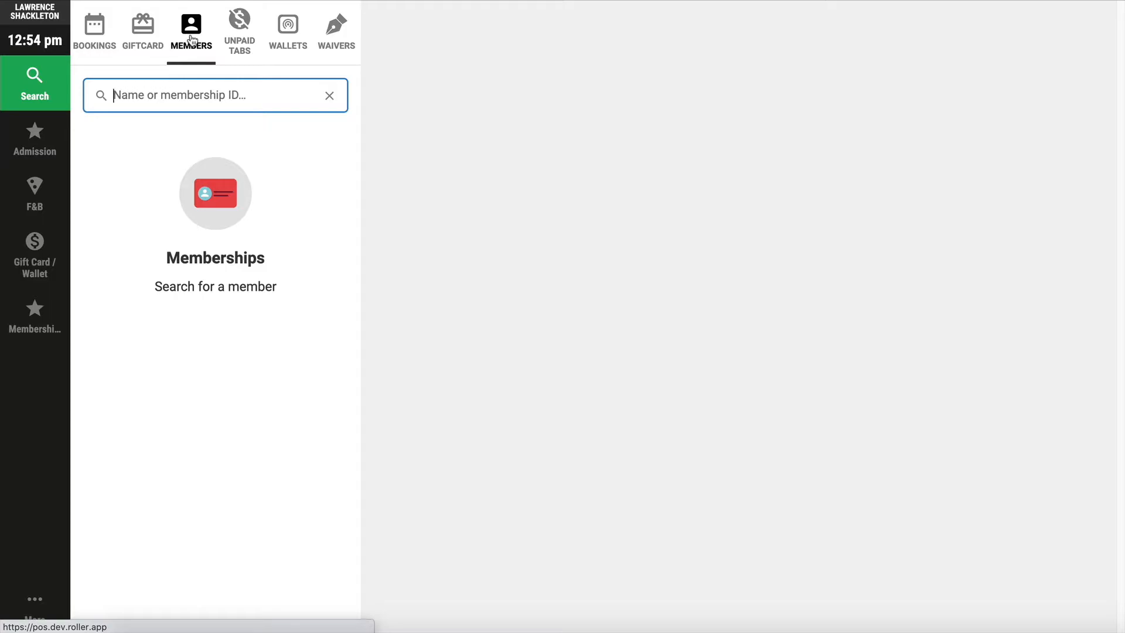
pyautogui.click(239, 25)
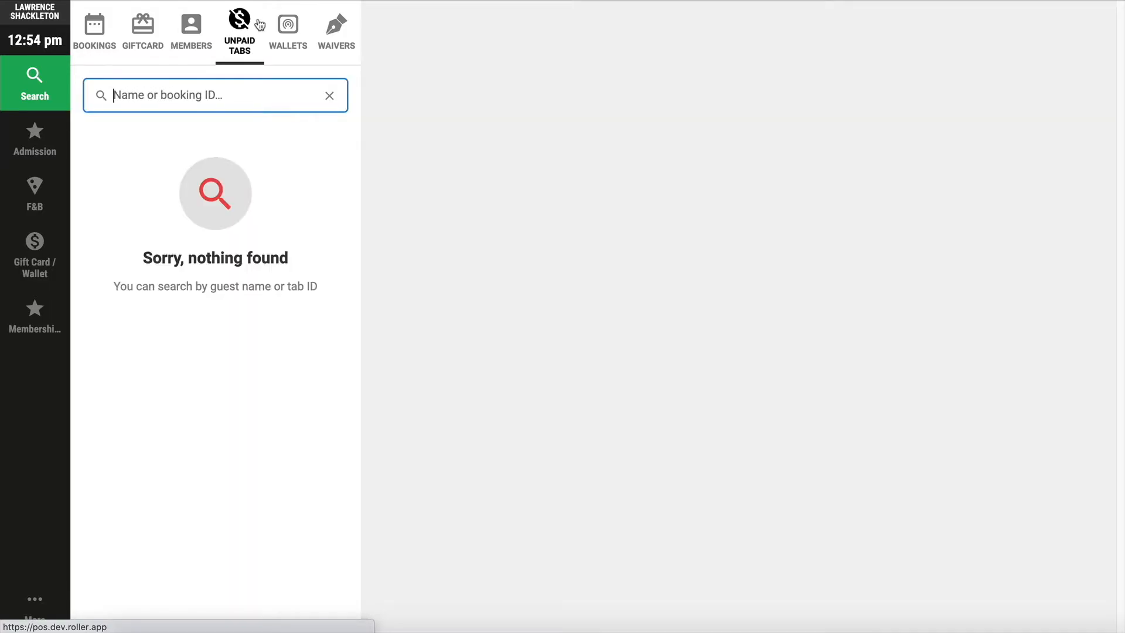
pyautogui.moveTo(287, 23)
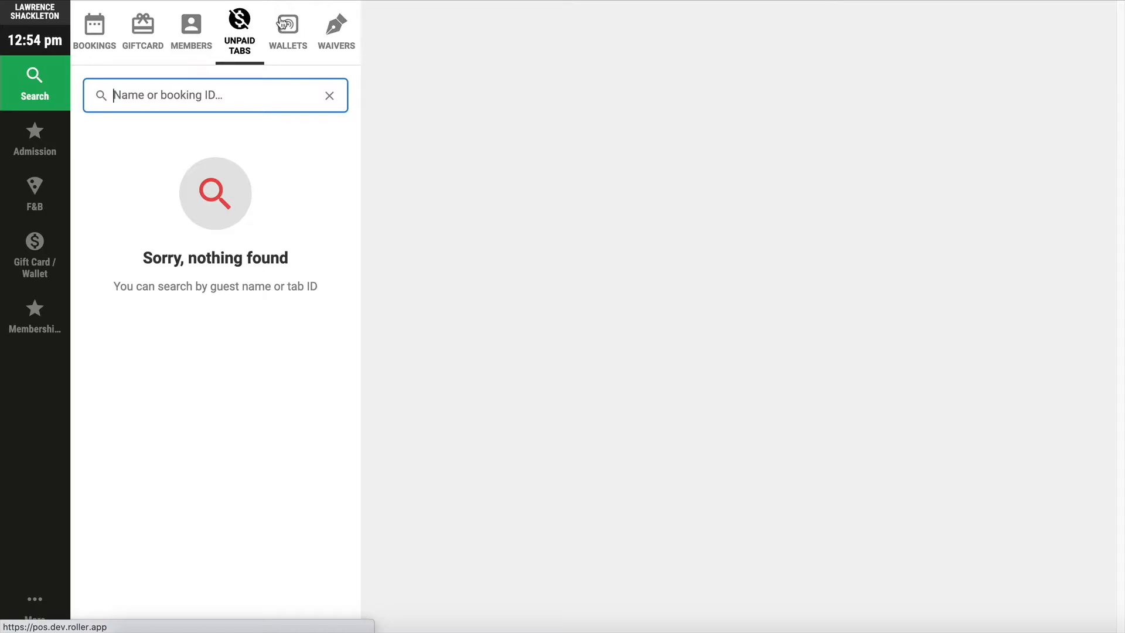
pyautogui.click(288, 31)
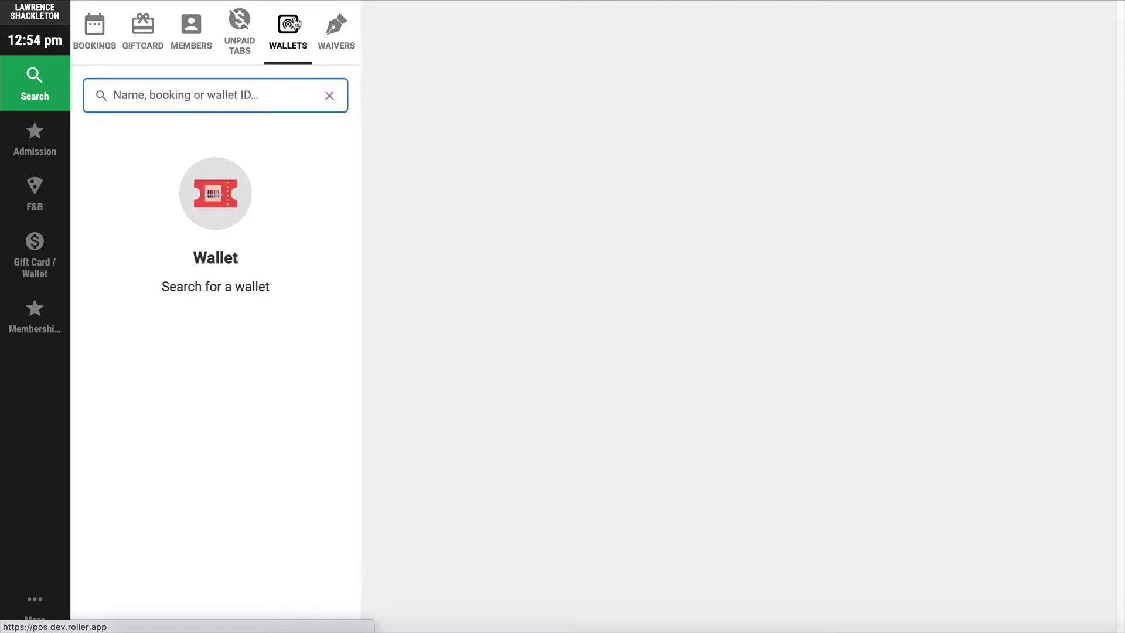
pyautogui.click(336, 29)
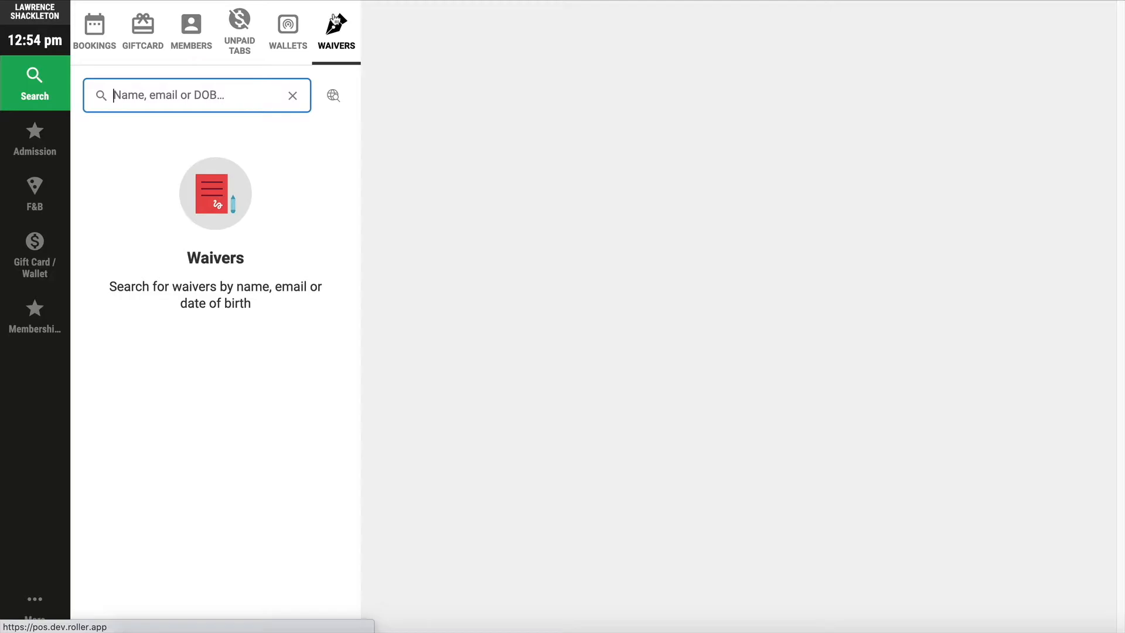
pyautogui.moveTo(227, 206)
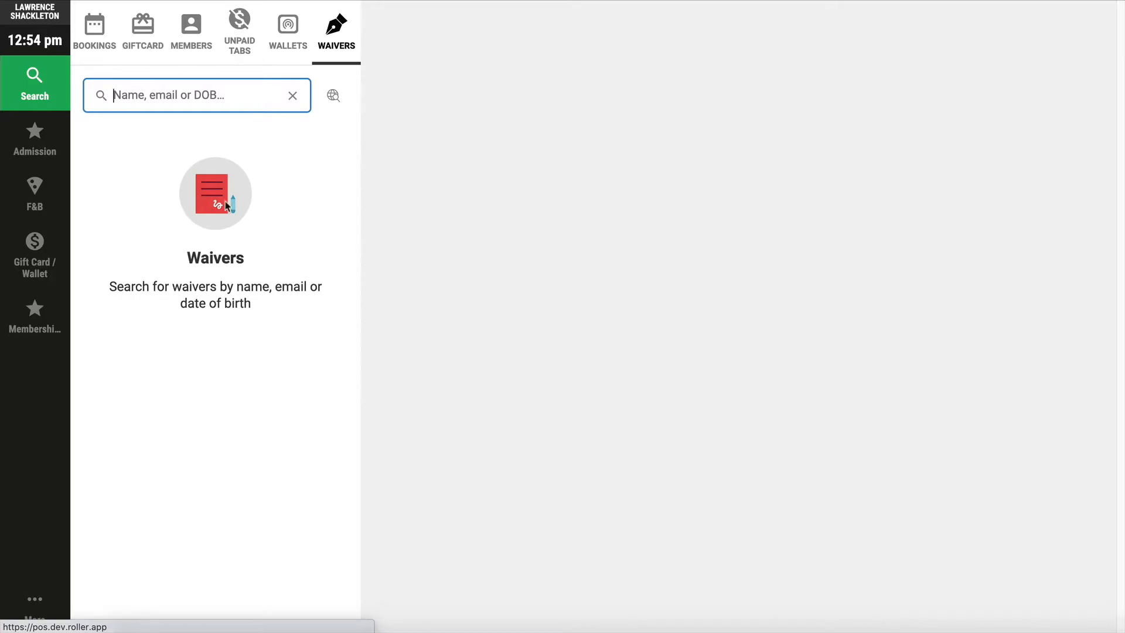
pyautogui.moveTo(232, 211)
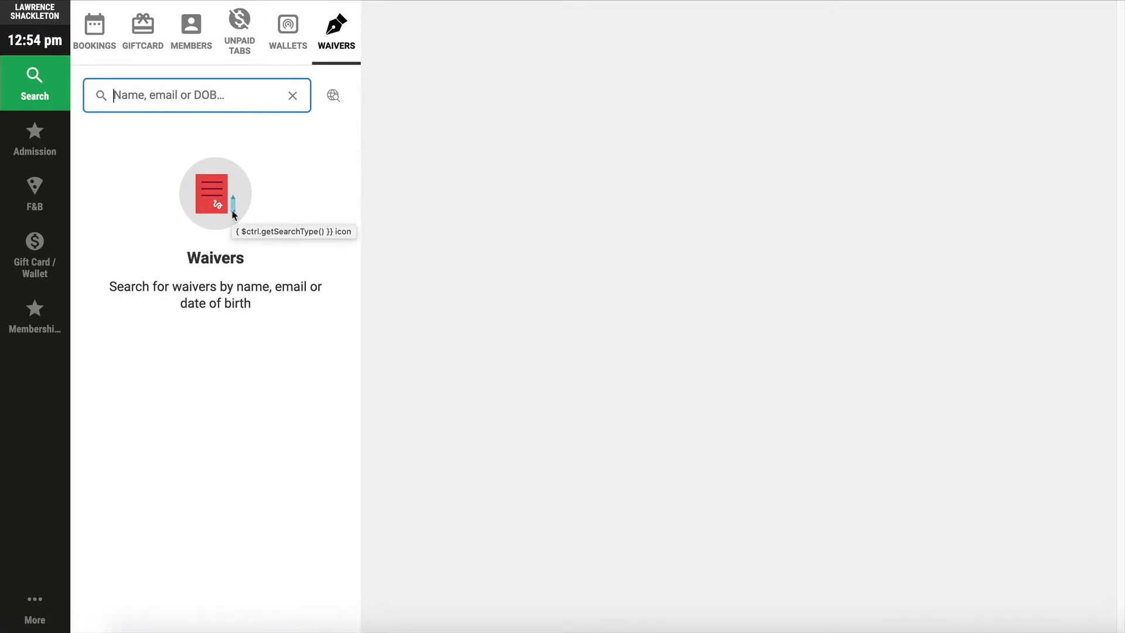
pyautogui.click(34, 137)
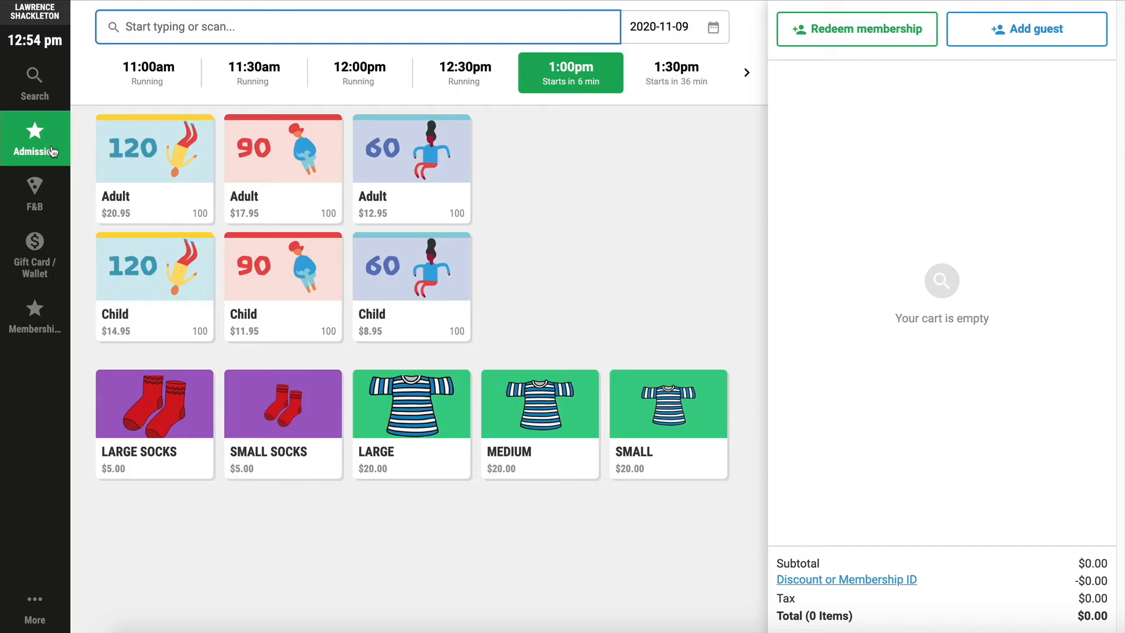
pyautogui.moveTo(399, 539)
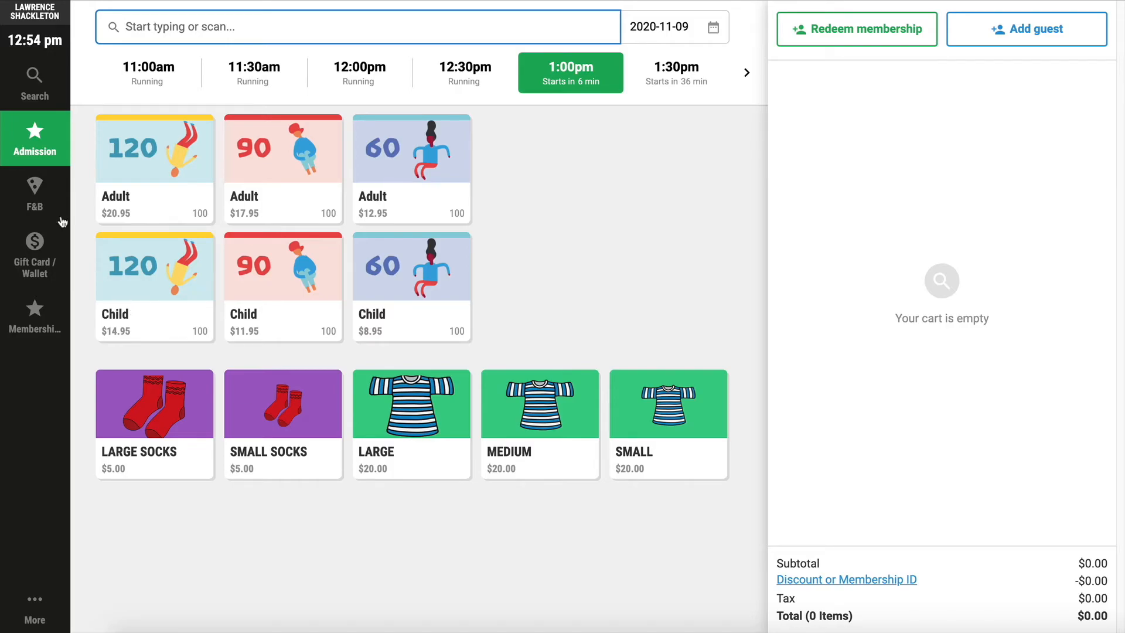
# - Add one Red Bull from the F&B menu to the cart for a $2.00 total
pyautogui.click(34, 194)
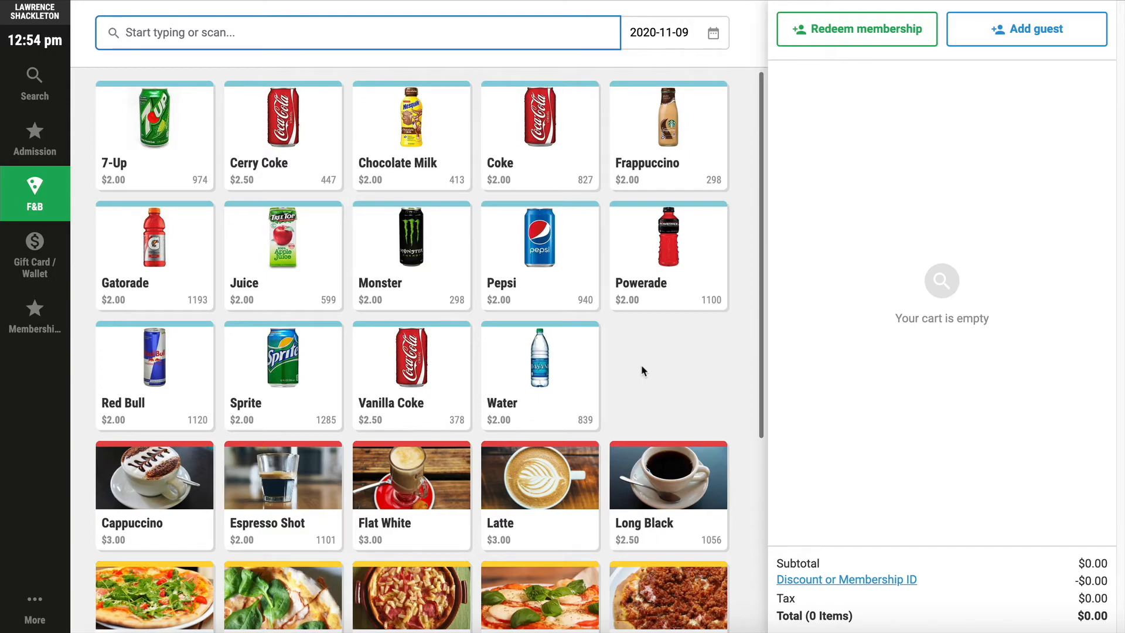
pyautogui.scroll(-3)
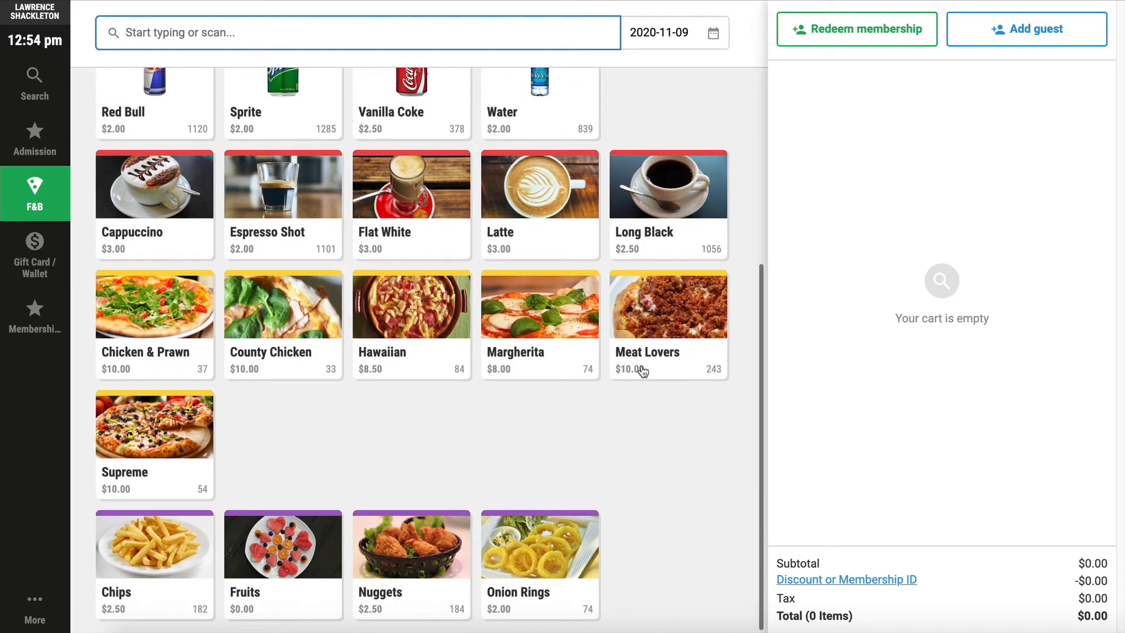
pyautogui.scroll(3)
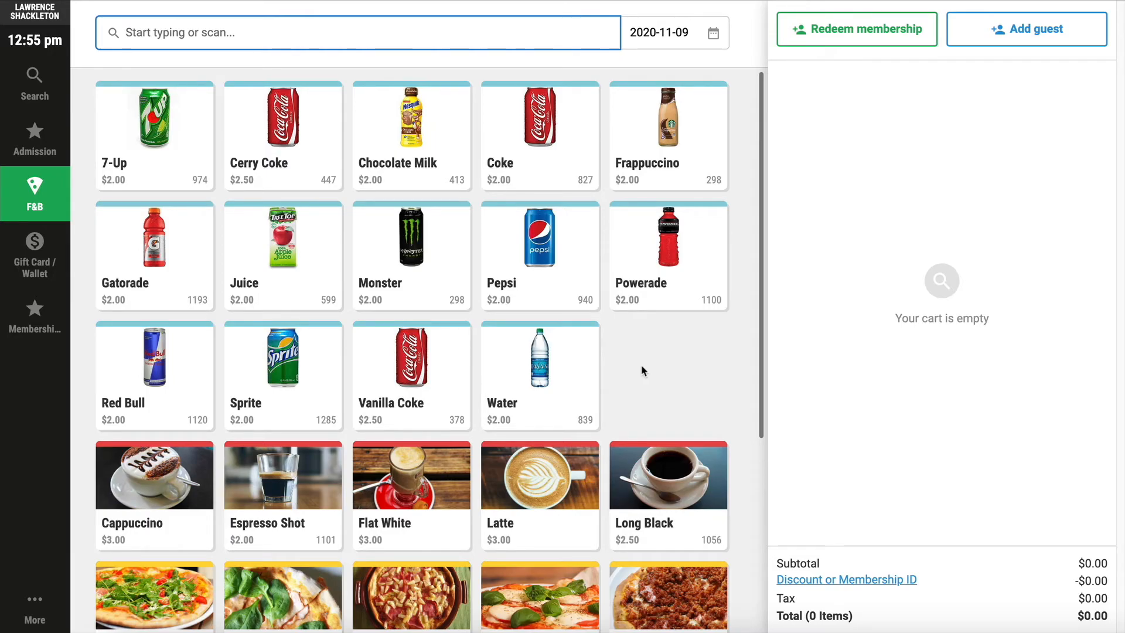
pyautogui.moveTo(185, 344)
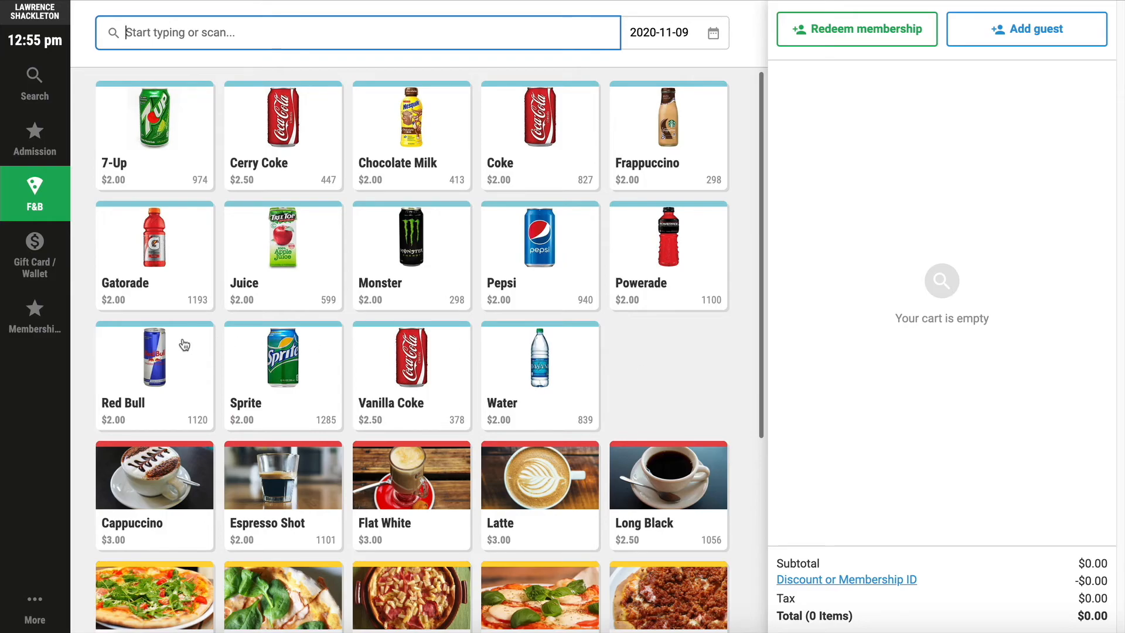
pyautogui.click(154, 358)
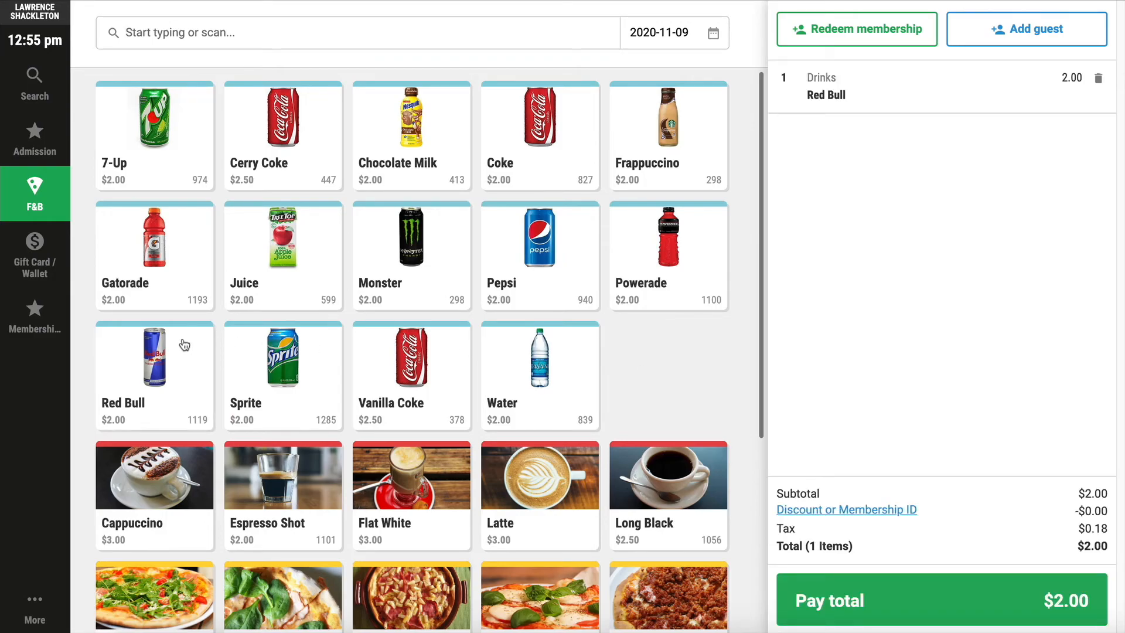